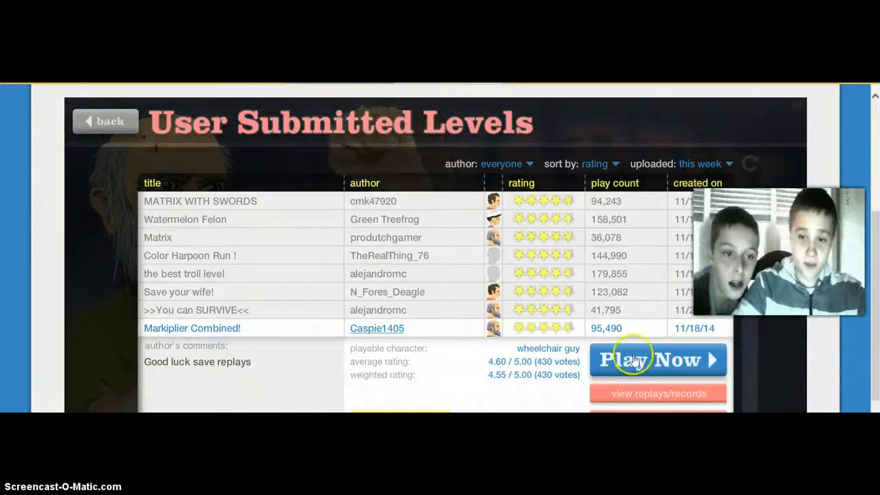
# - Start the Markiplier Combined! level by Caspie1405 and bring up its pause menu
pyautogui.click(656, 359)
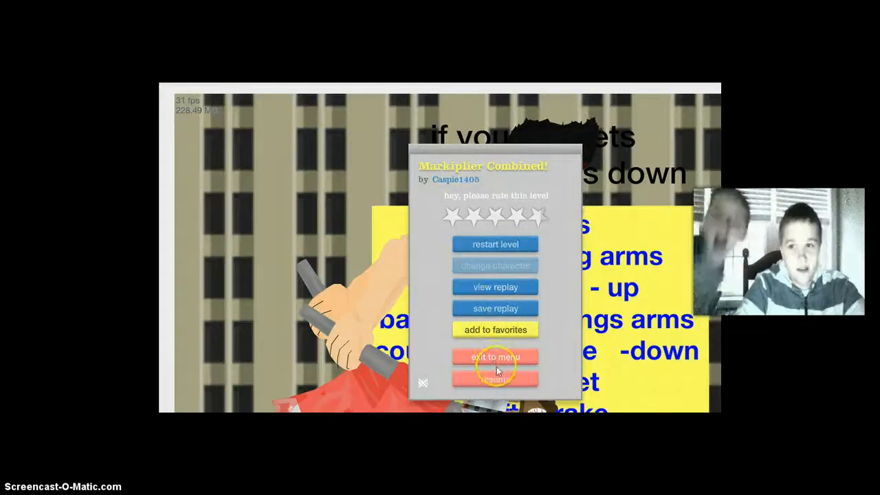
# - Exit Markiplier Combined!, pick Impossable 90% from the list and finish it in 1.83 seconds
pyautogui.click(495, 357)
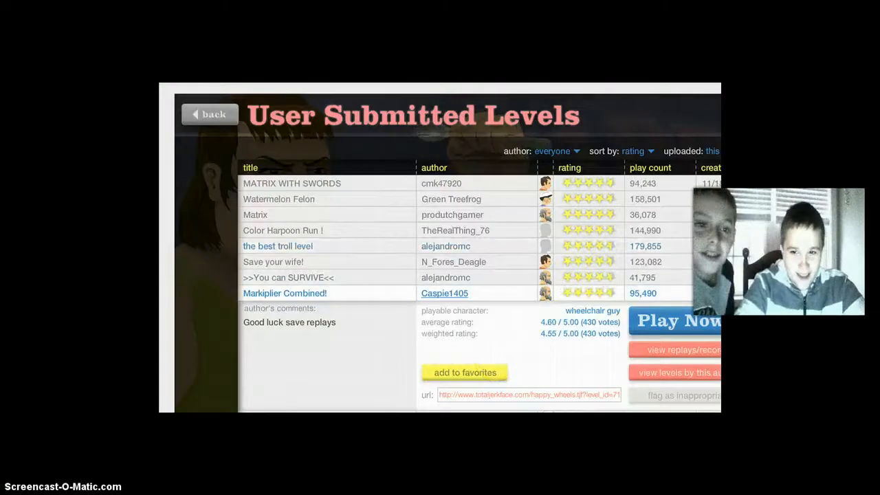
pyautogui.scroll(-3)
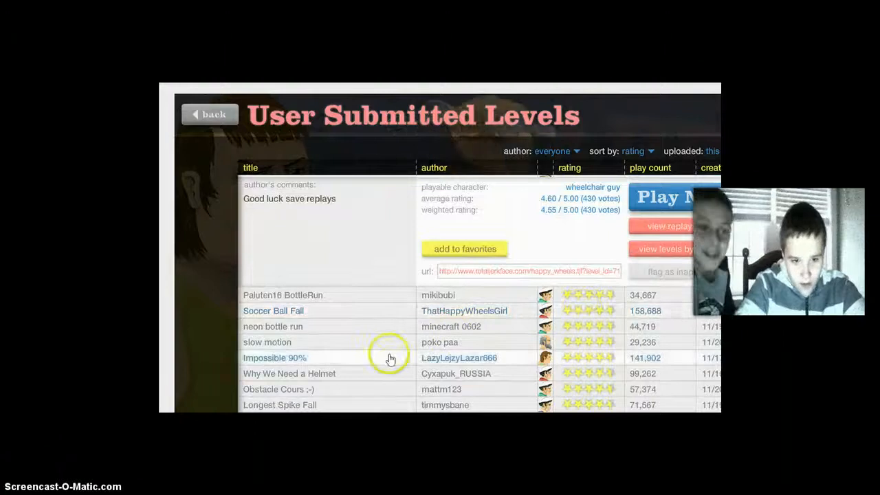
pyautogui.click(663, 198)
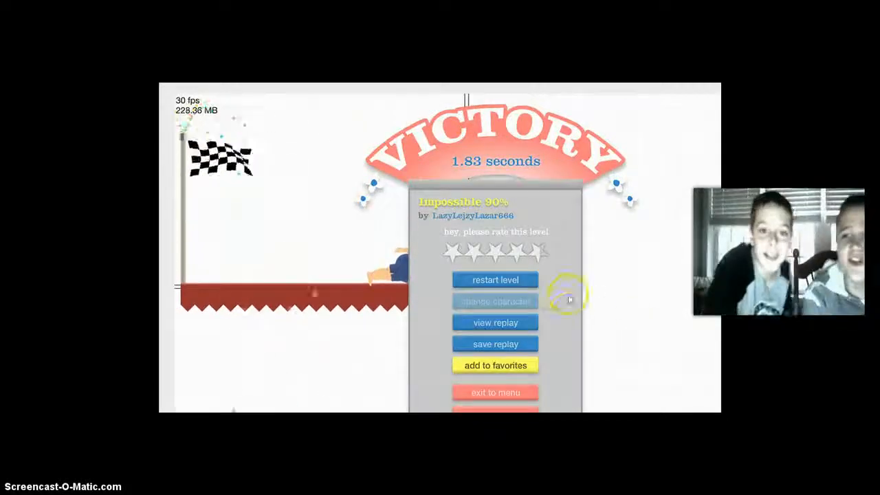
# - Restart Impossable 90% from the victory screen and finish it in 8.57 seconds
pyautogui.click(496, 279)
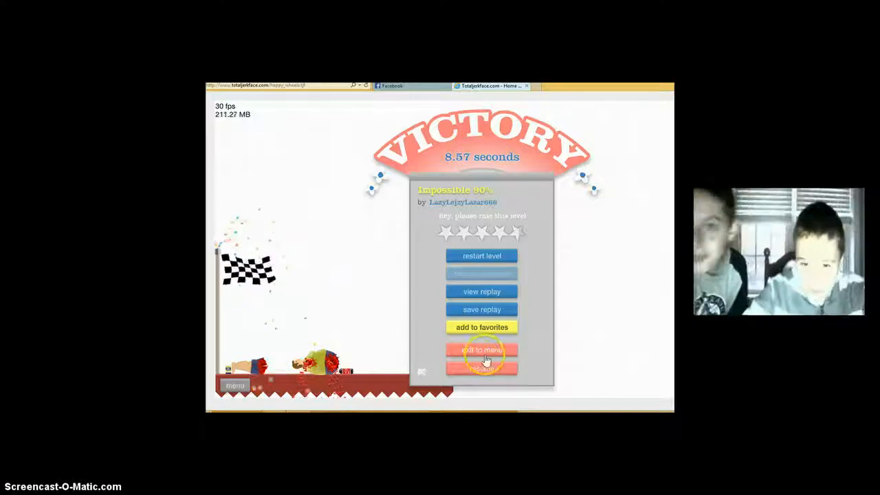
pyautogui.click(481, 350)
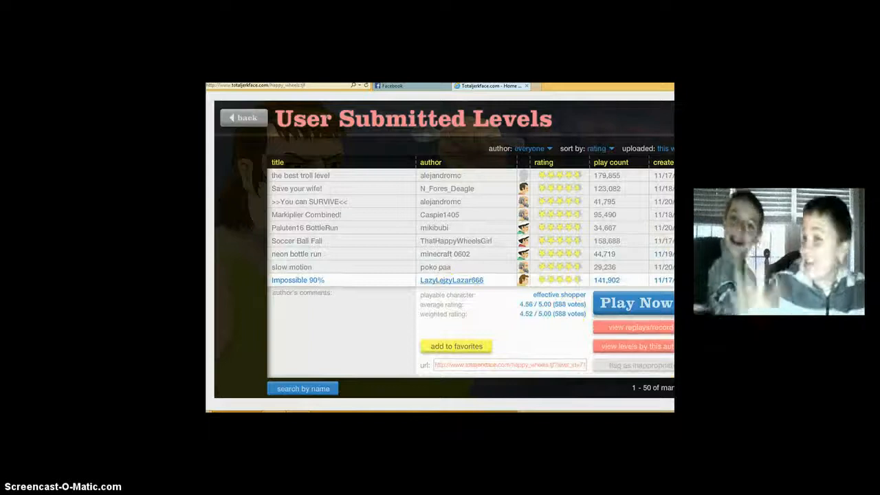
pyautogui.scroll(-3)
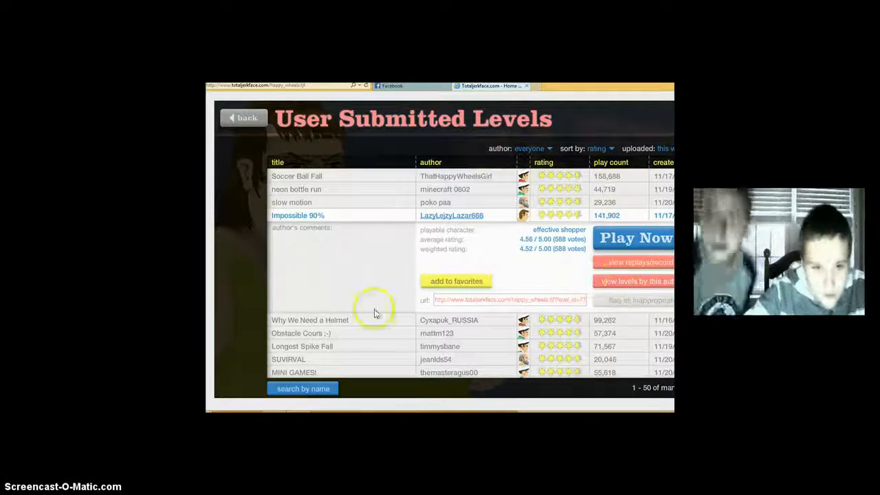
pyautogui.click(288, 280)
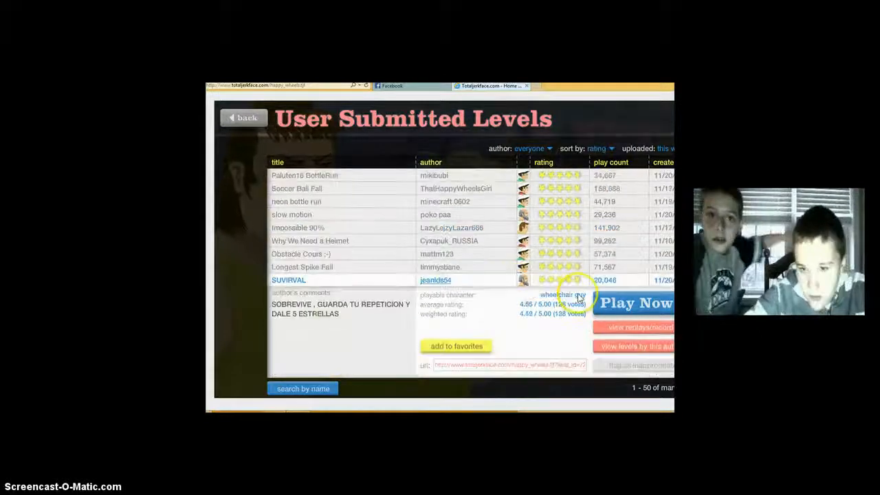
pyautogui.click(636, 302)
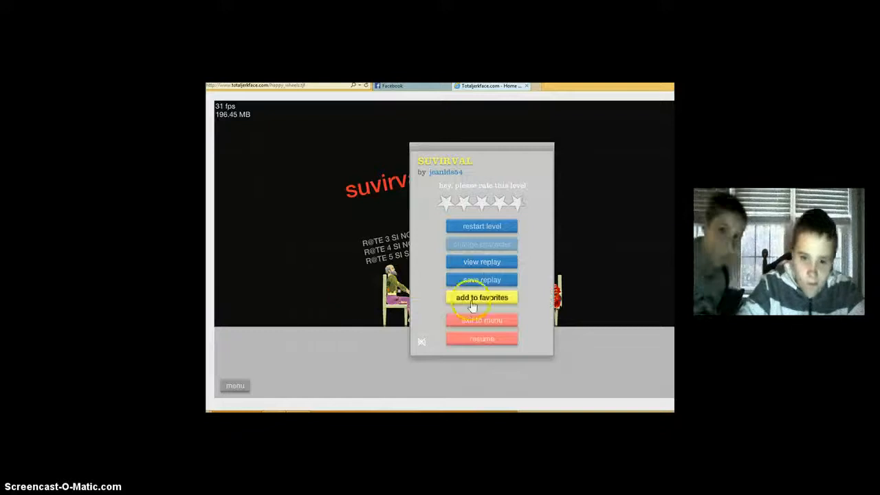
# - Exit SUVIRVAL and run a level-name search for 'rope swing'
pyautogui.click(482, 320)
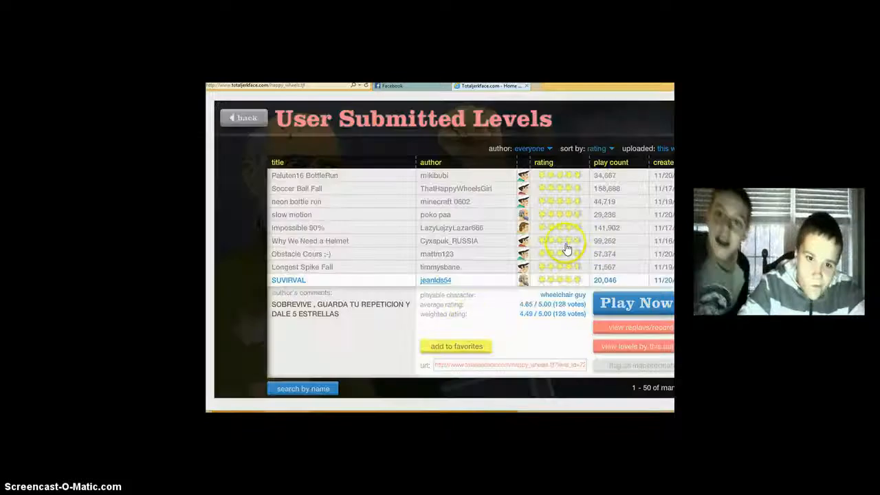
pyautogui.click(303, 388)
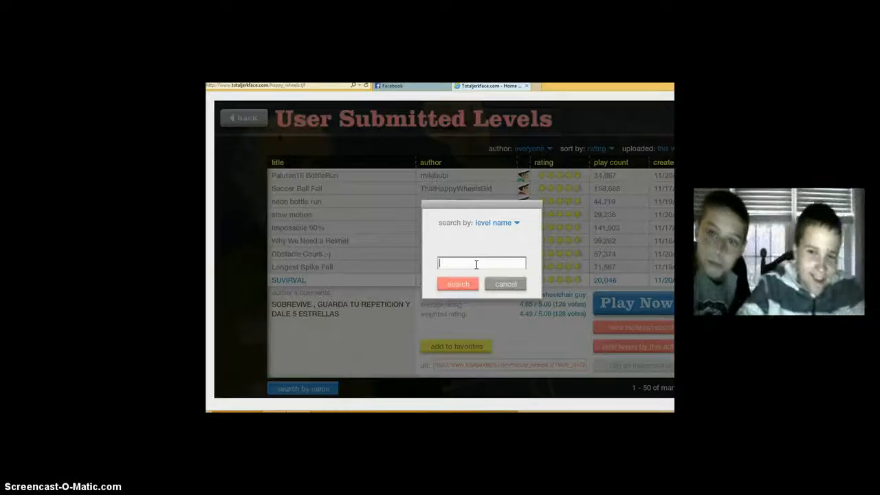
pyautogui.write('rope a')
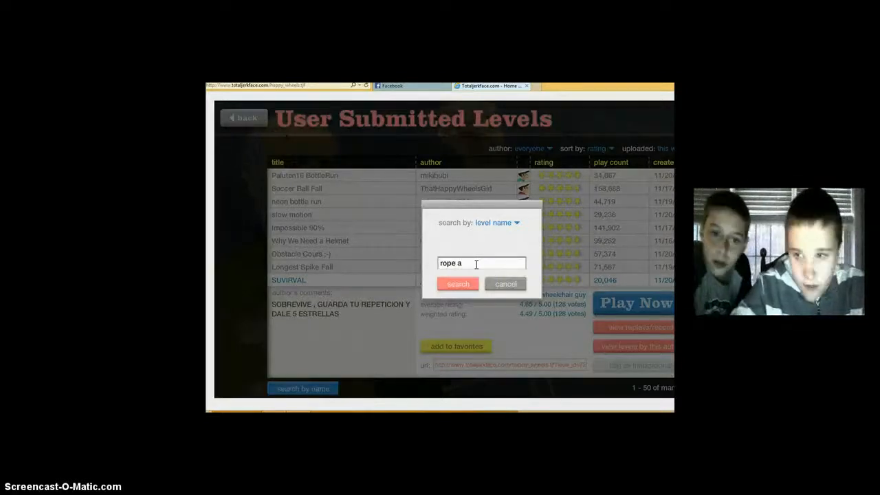
pyautogui.press('Backspace')
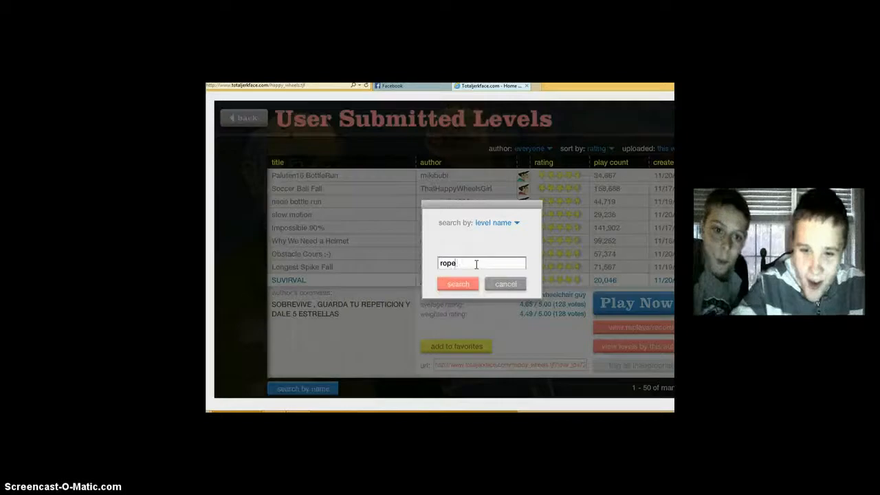
pyautogui.write('sa')
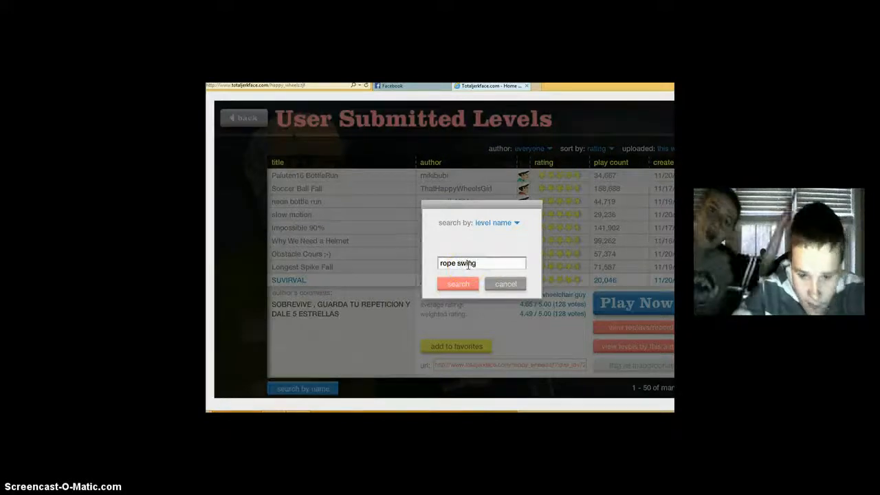
pyautogui.click(458, 283)
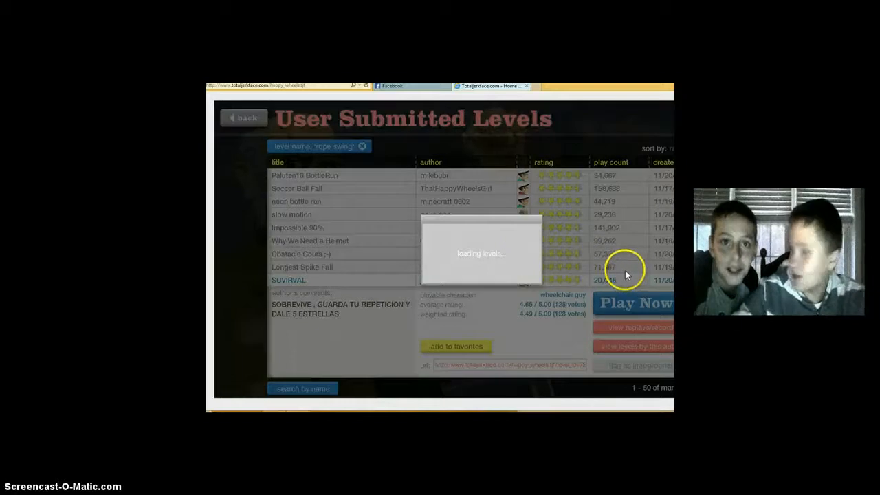
pyautogui.moveTo(530, 237)
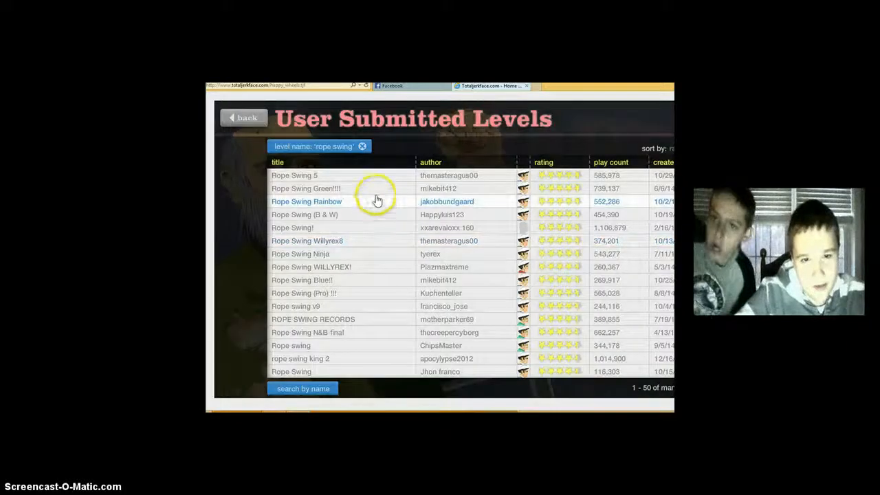
# - Expand the Rope Swing Rainbow by jakobbundgaard row in the search results
pyautogui.click(307, 201)
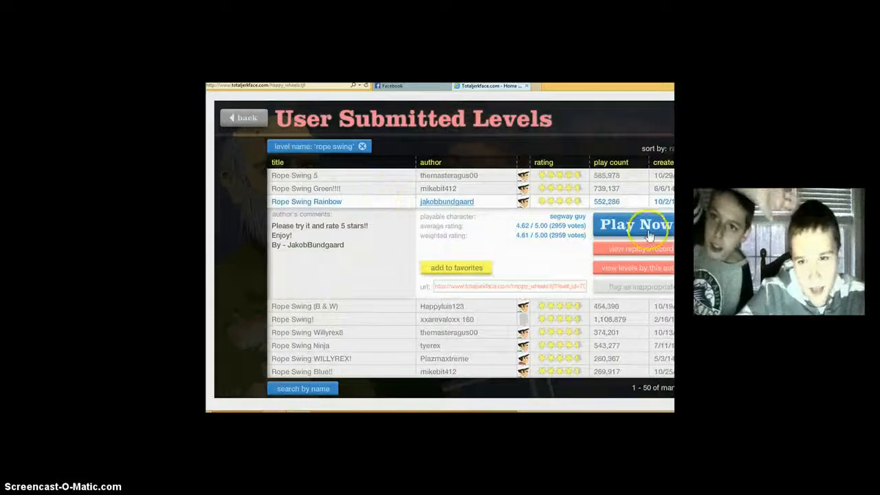
# - Play Rope Swing Rainbow, resuming after pauses, and reach victory in 27.50 seconds
pyautogui.click(633, 224)
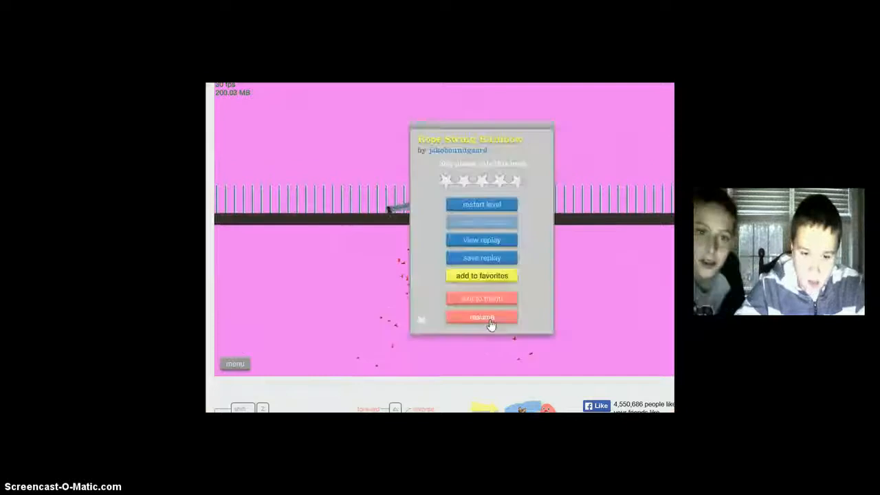
pyautogui.click(482, 317)
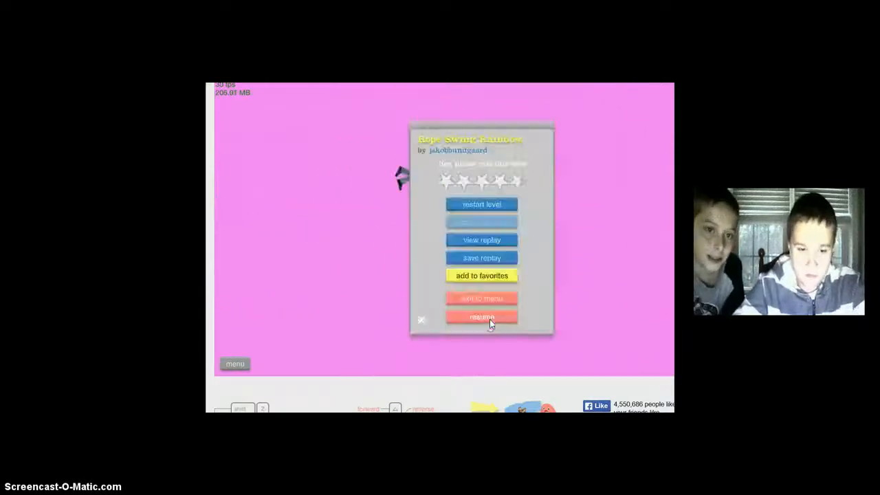
pyautogui.click(482, 316)
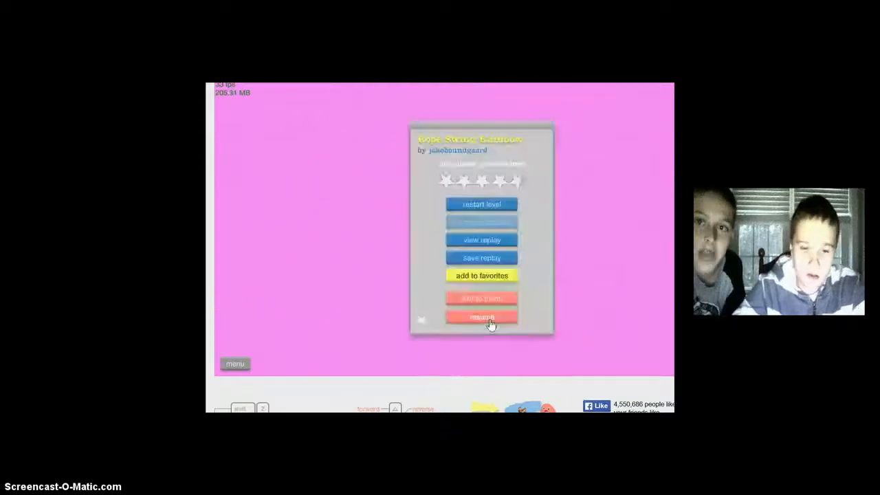
pyautogui.click(482, 317)
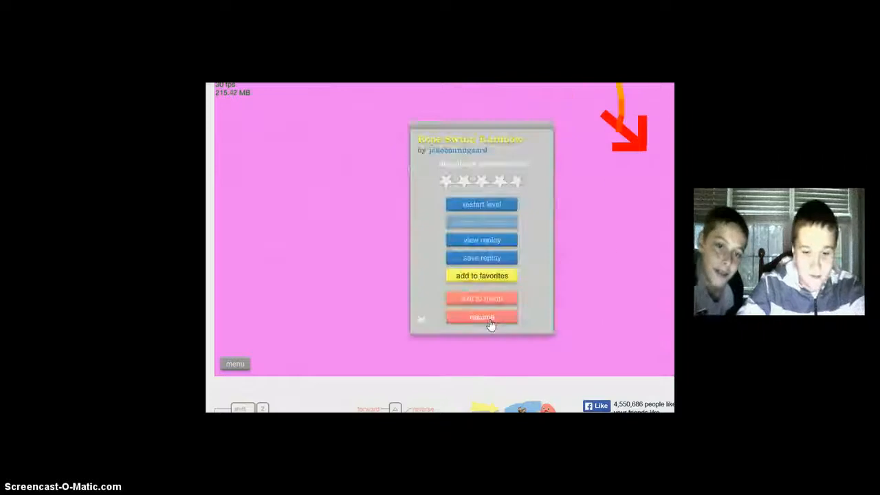
pyautogui.click(481, 316)
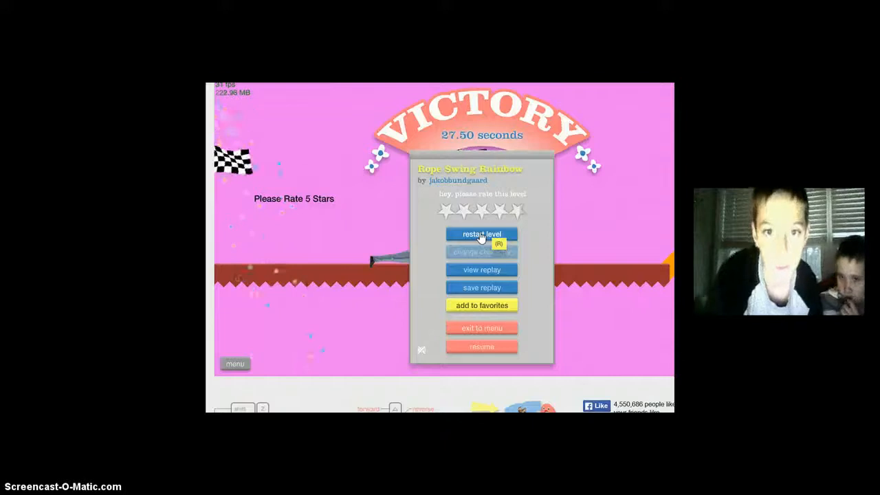
# - Replay Rope Swing Rainbow, then exit to the rope swing search results
pyautogui.click(481, 233)
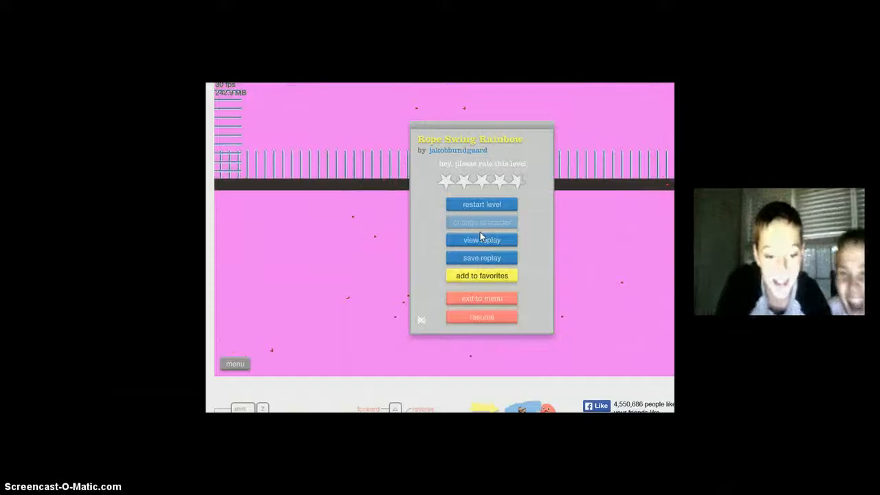
pyautogui.click(481, 317)
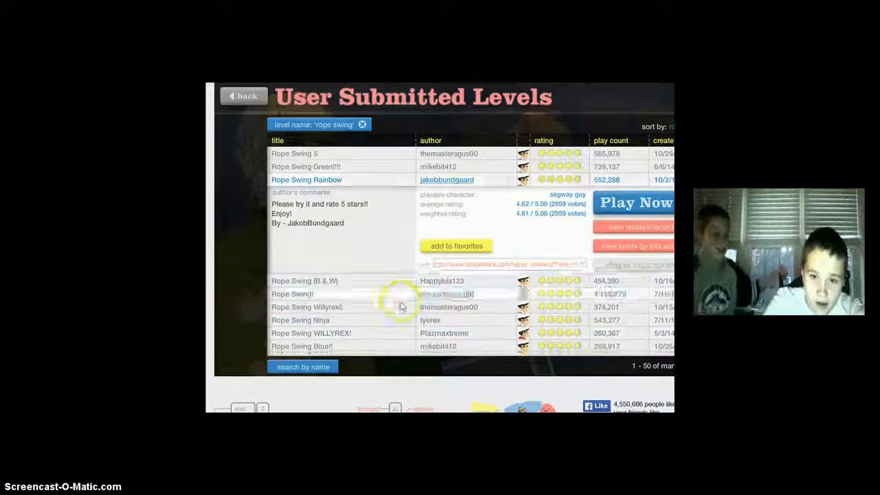
# - Launch Rope Swing! by xxarevaloxx 180 and choose a character
pyautogui.click(632, 202)
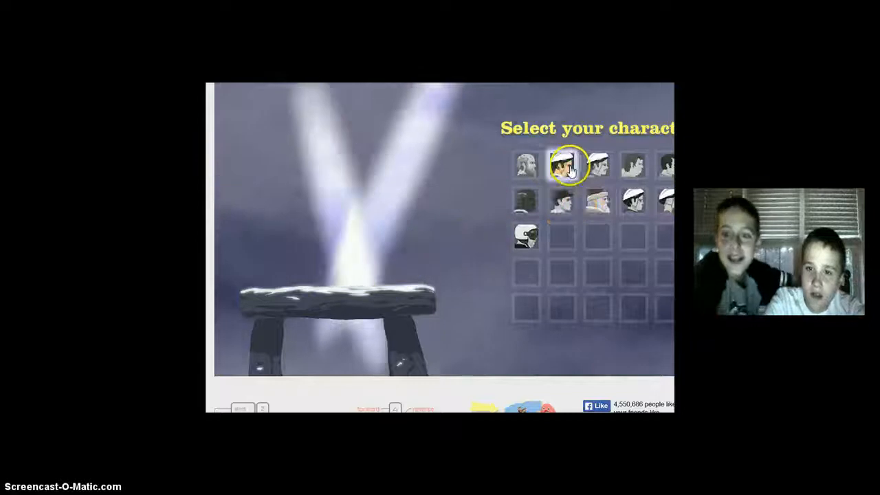
pyautogui.click(566, 165)
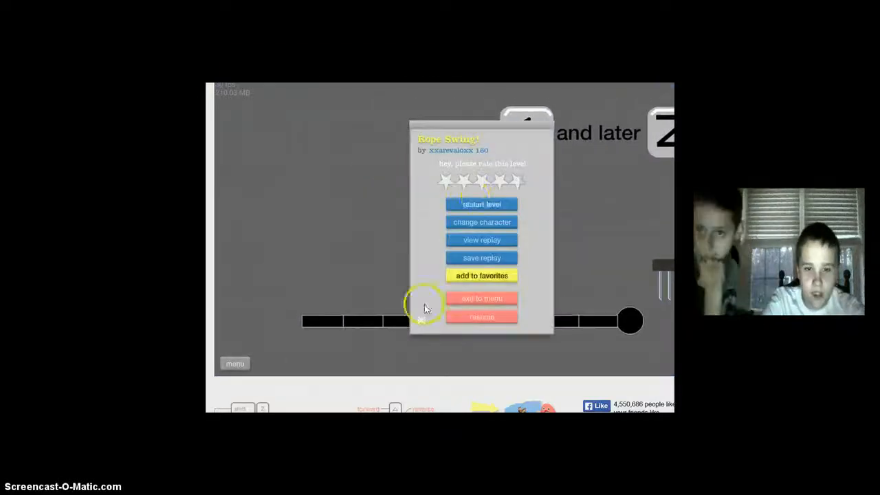
# - Restart Rope Swing! from the pause menu several times after crashing
pyautogui.click(481, 204)
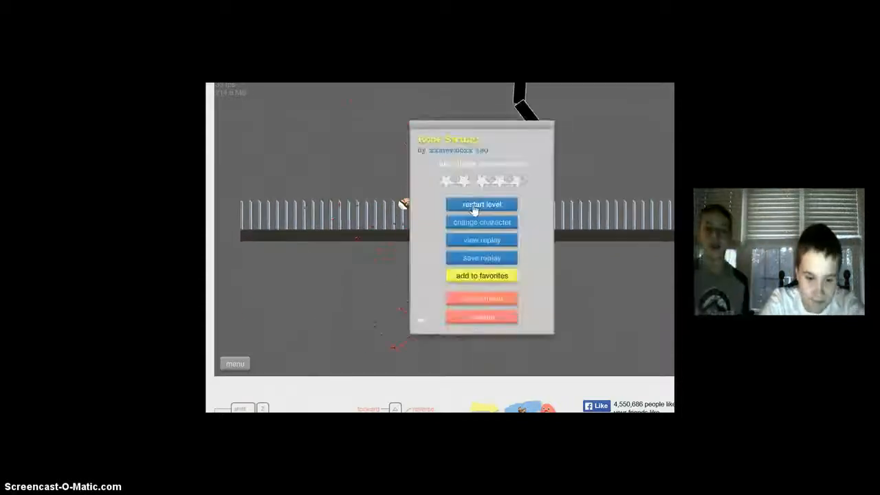
pyautogui.click(482, 204)
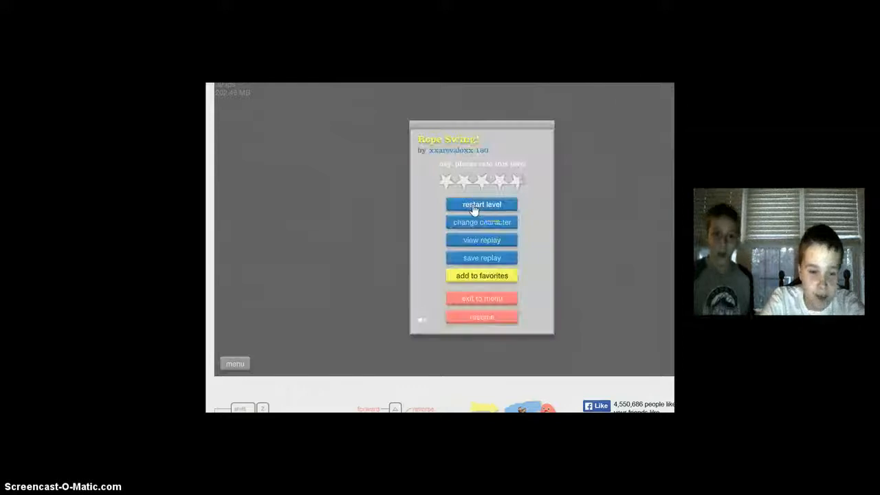
pyautogui.click(481, 205)
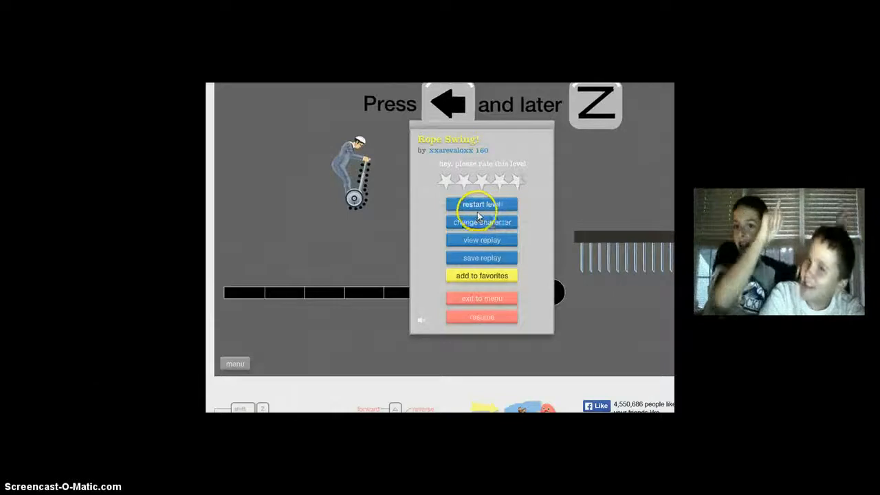
pyautogui.click(482, 222)
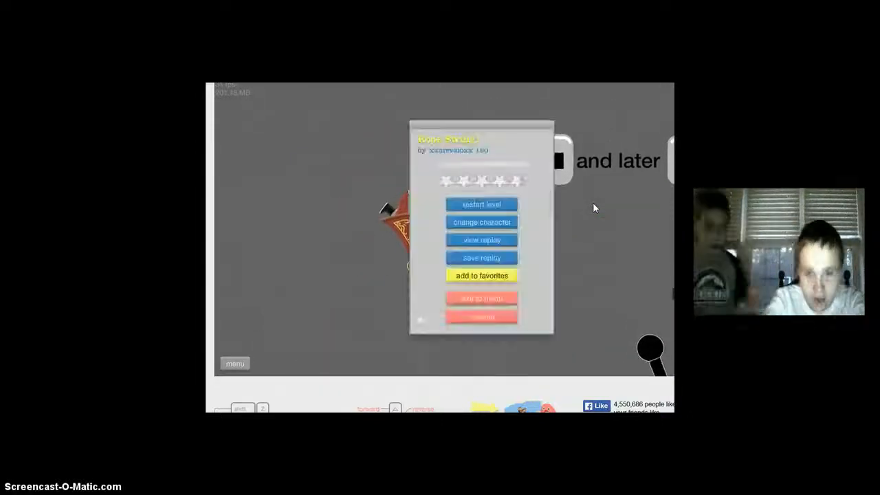
pyautogui.click(481, 221)
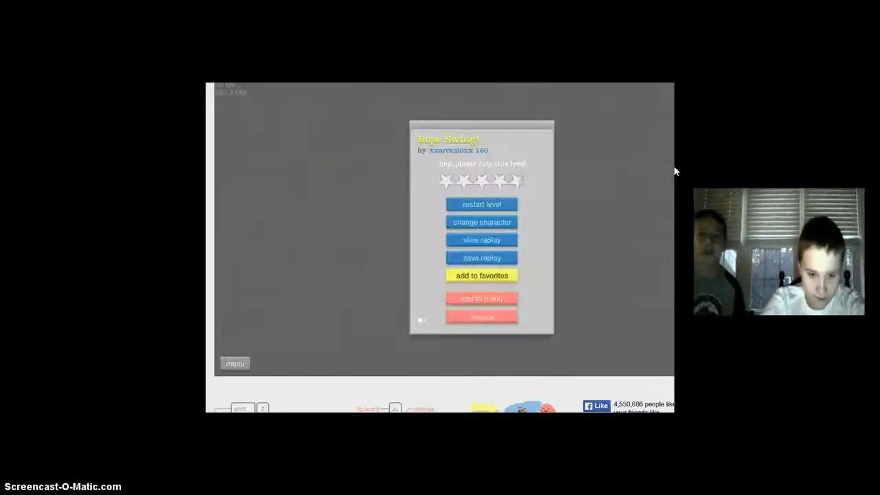
pyautogui.click(481, 221)
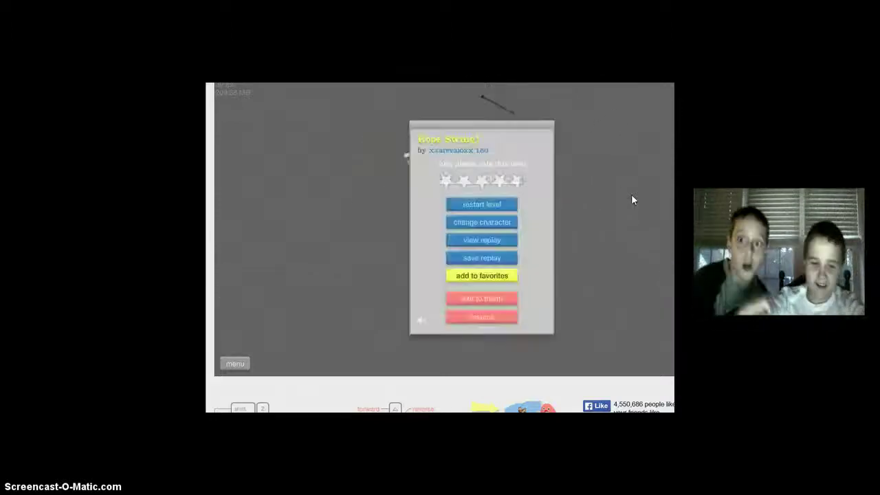
# - Switch to Segway Guy, ride Rope Swing! until crashing, then bring up the pause menu
pyautogui.click(482, 222)
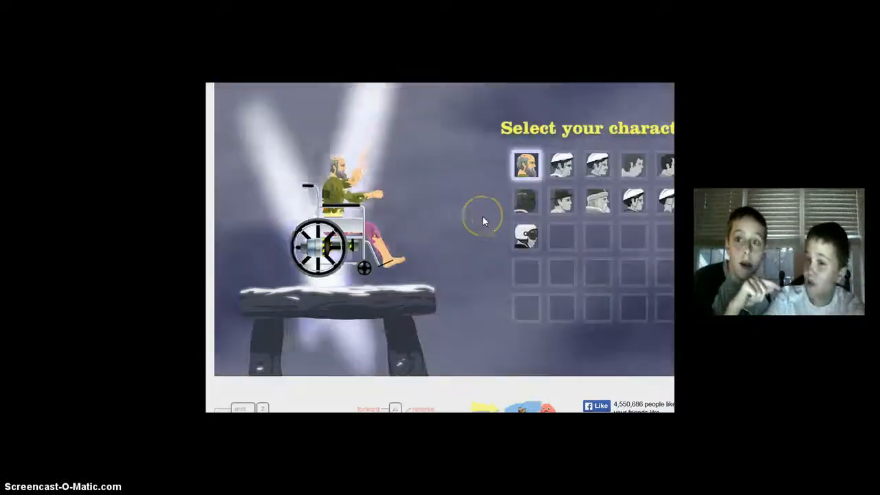
pyautogui.click(561, 168)
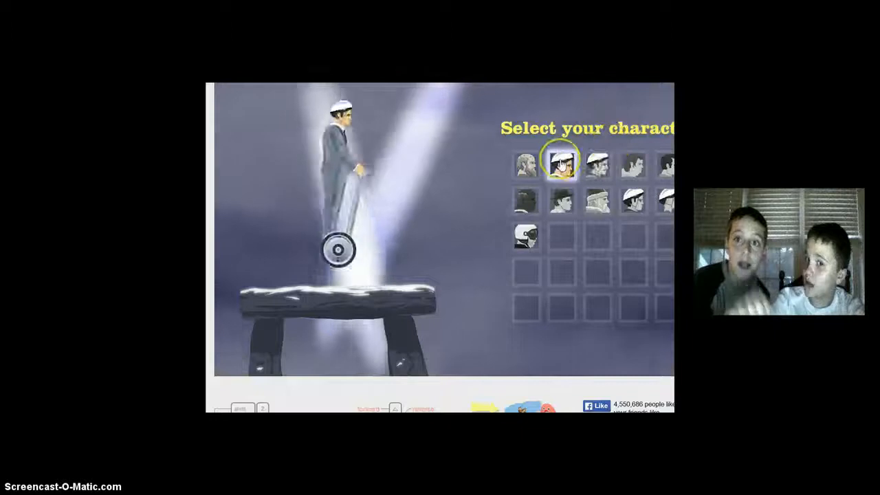
pyautogui.click(562, 163)
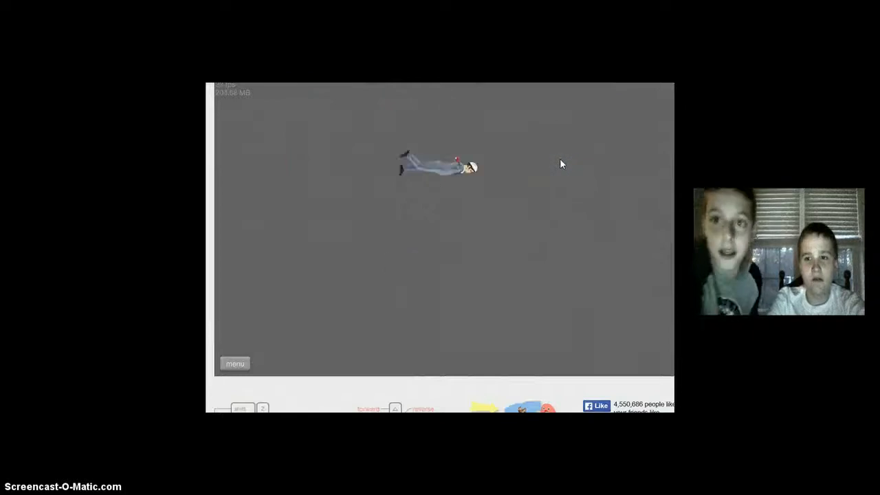
pyautogui.click(235, 363)
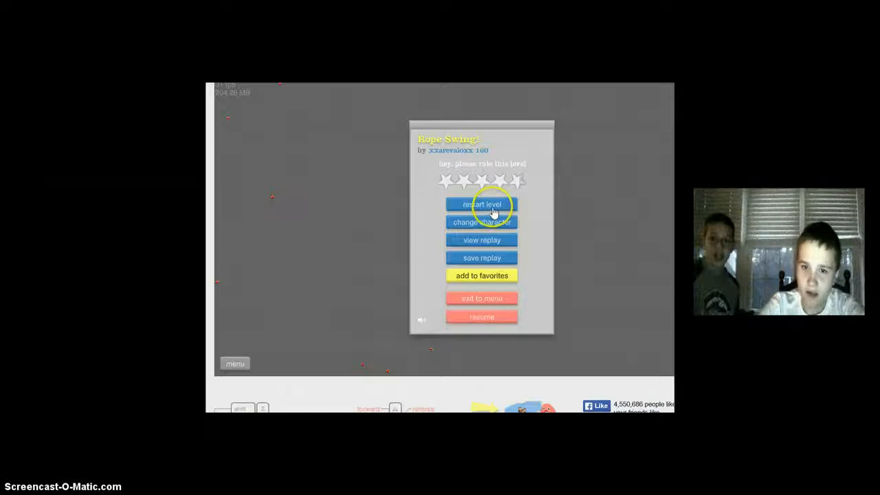
# - Restart Rope Swing! twice as Segway Guy after the failed runs
pyautogui.click(481, 205)
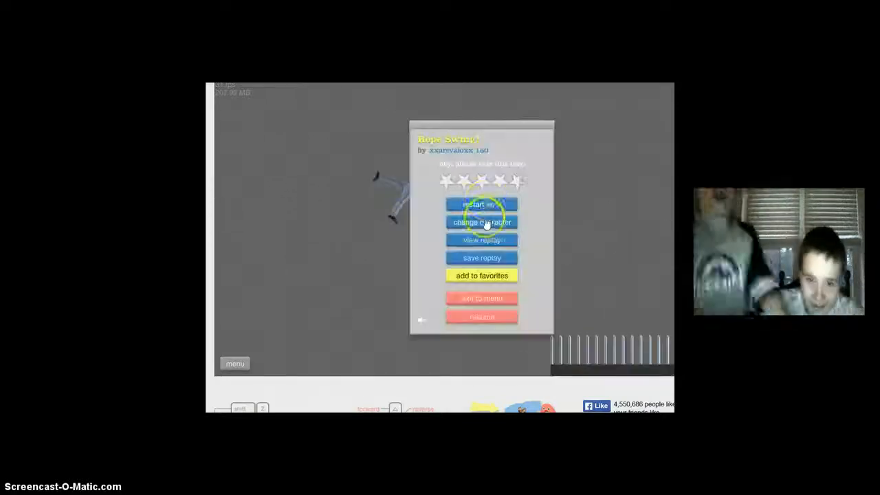
pyautogui.click(482, 204)
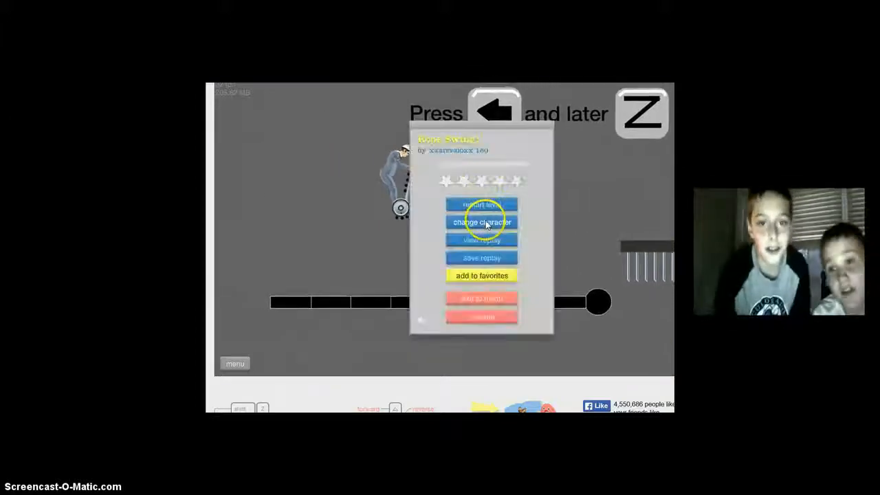
# - Switch to Santa Claus, ride the sleigh, and restart the level three times after crashes
pyautogui.click(481, 222)
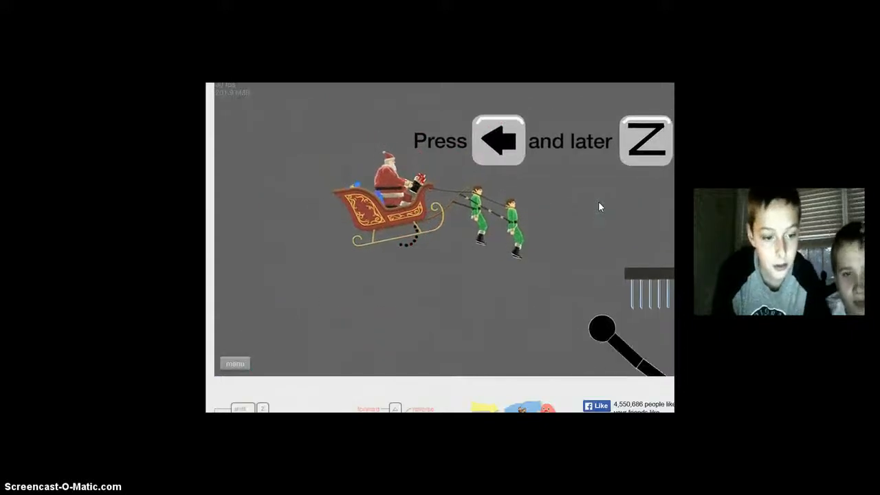
pyautogui.press('Left')
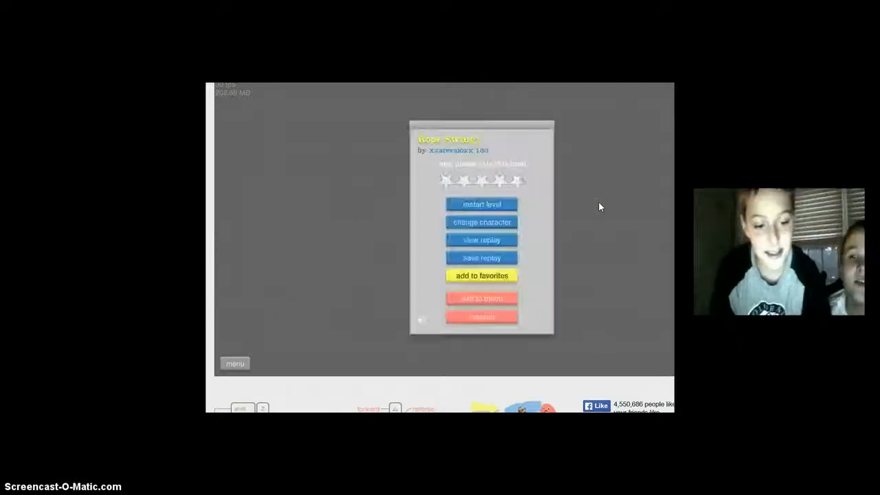
pyautogui.click(481, 204)
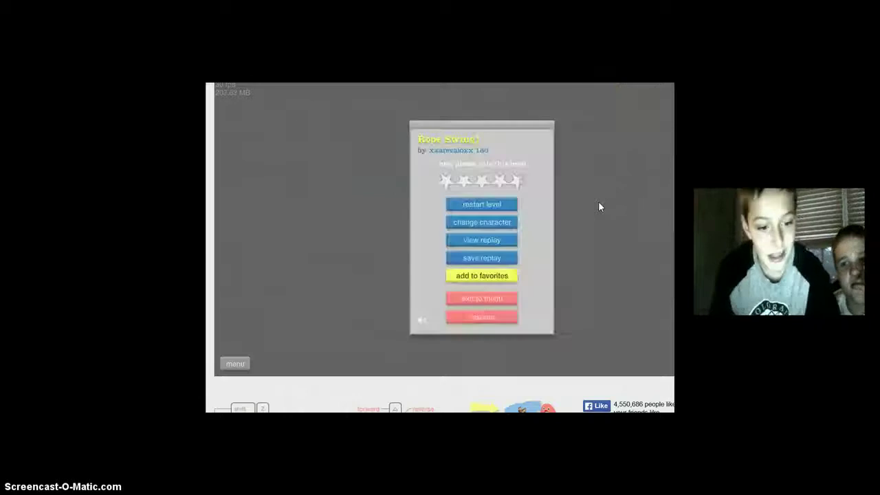
pyautogui.click(481, 203)
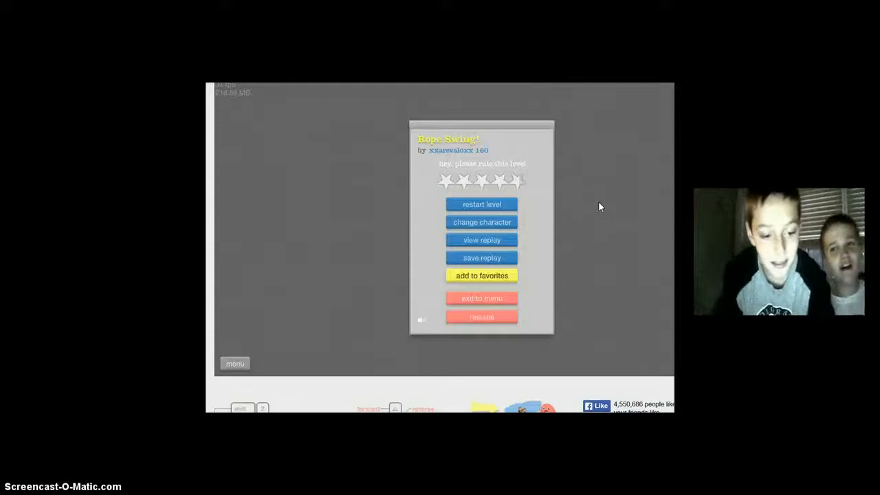
pyautogui.click(481, 316)
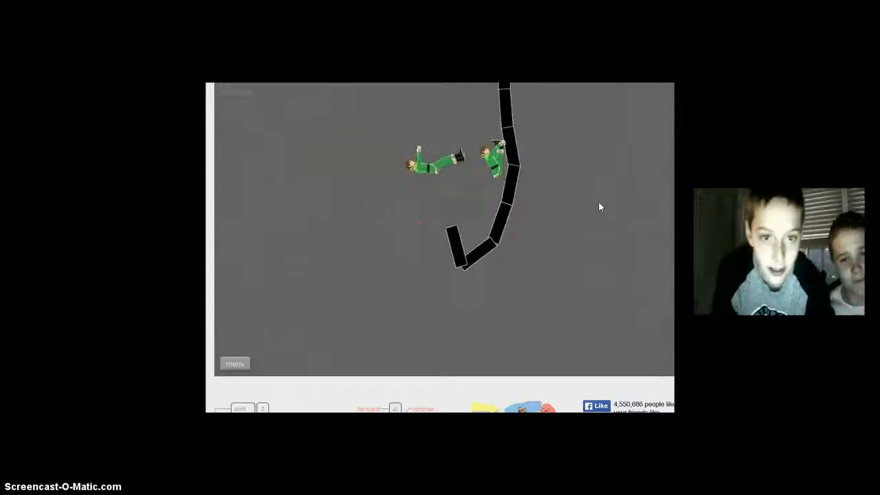